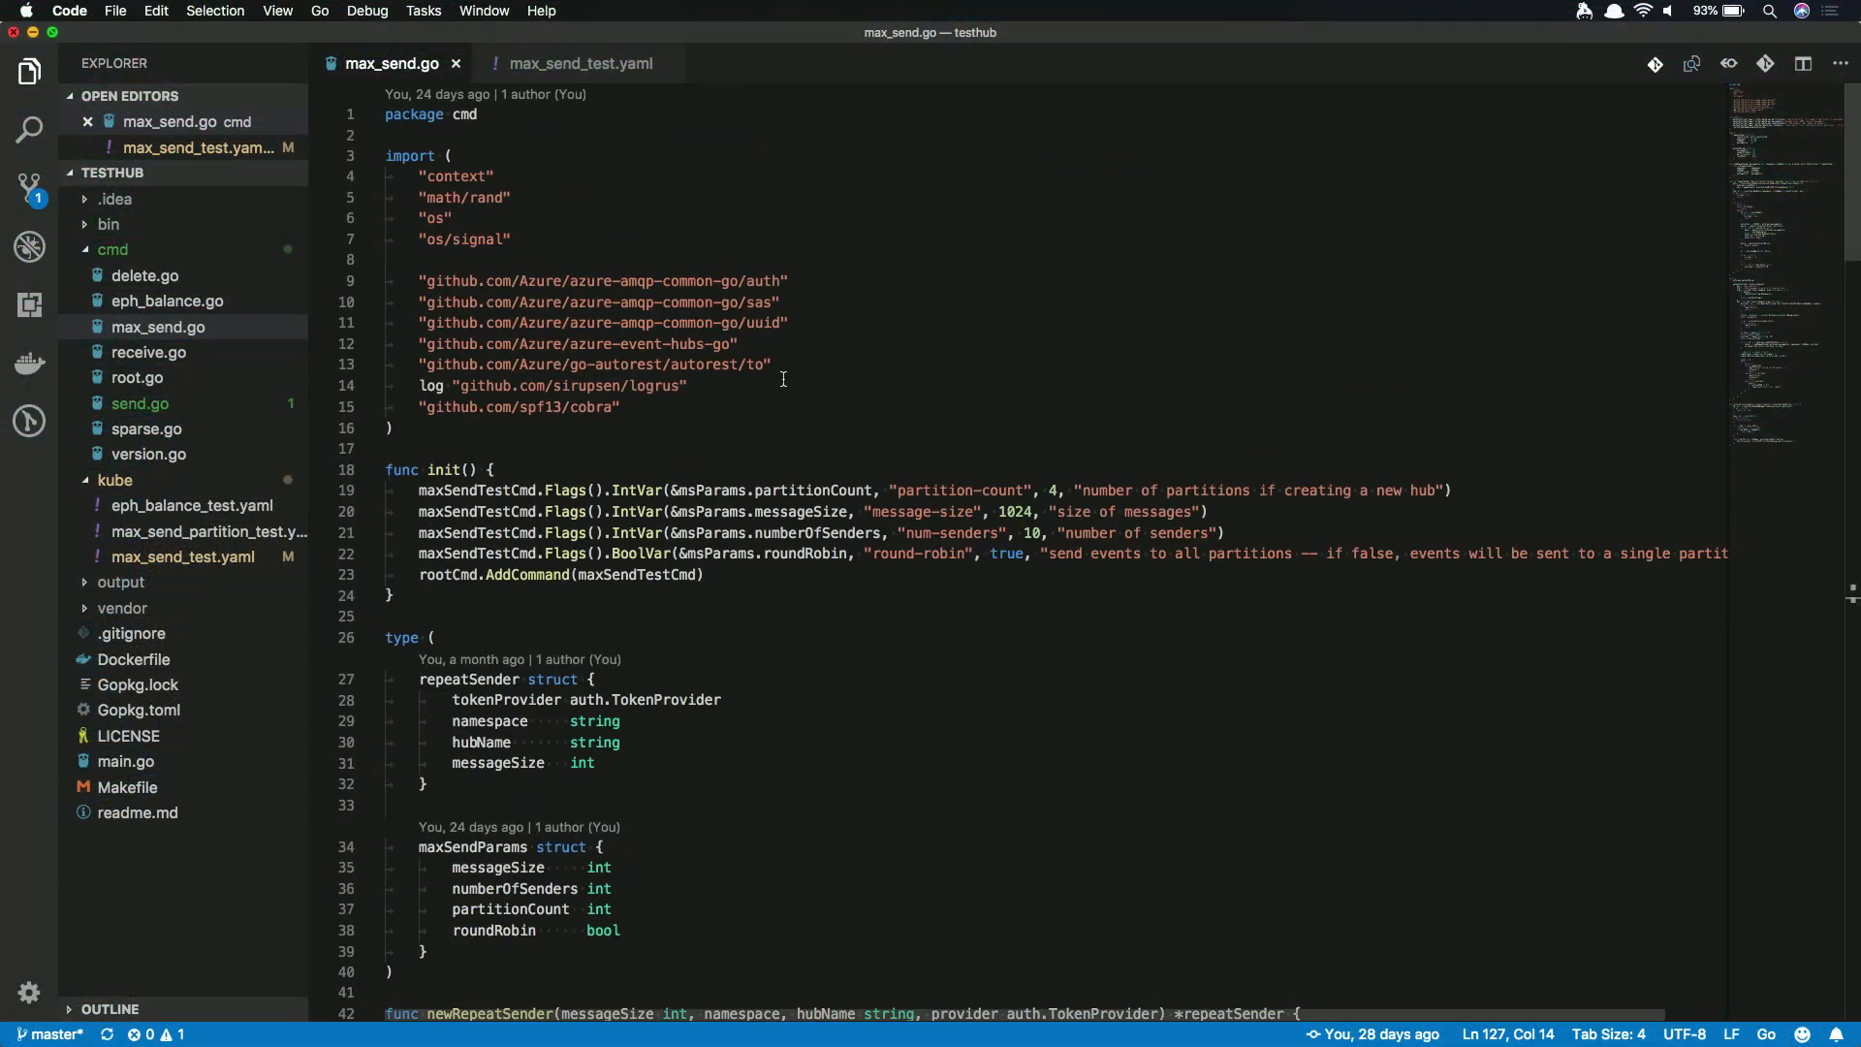
pyautogui.scroll(-3)
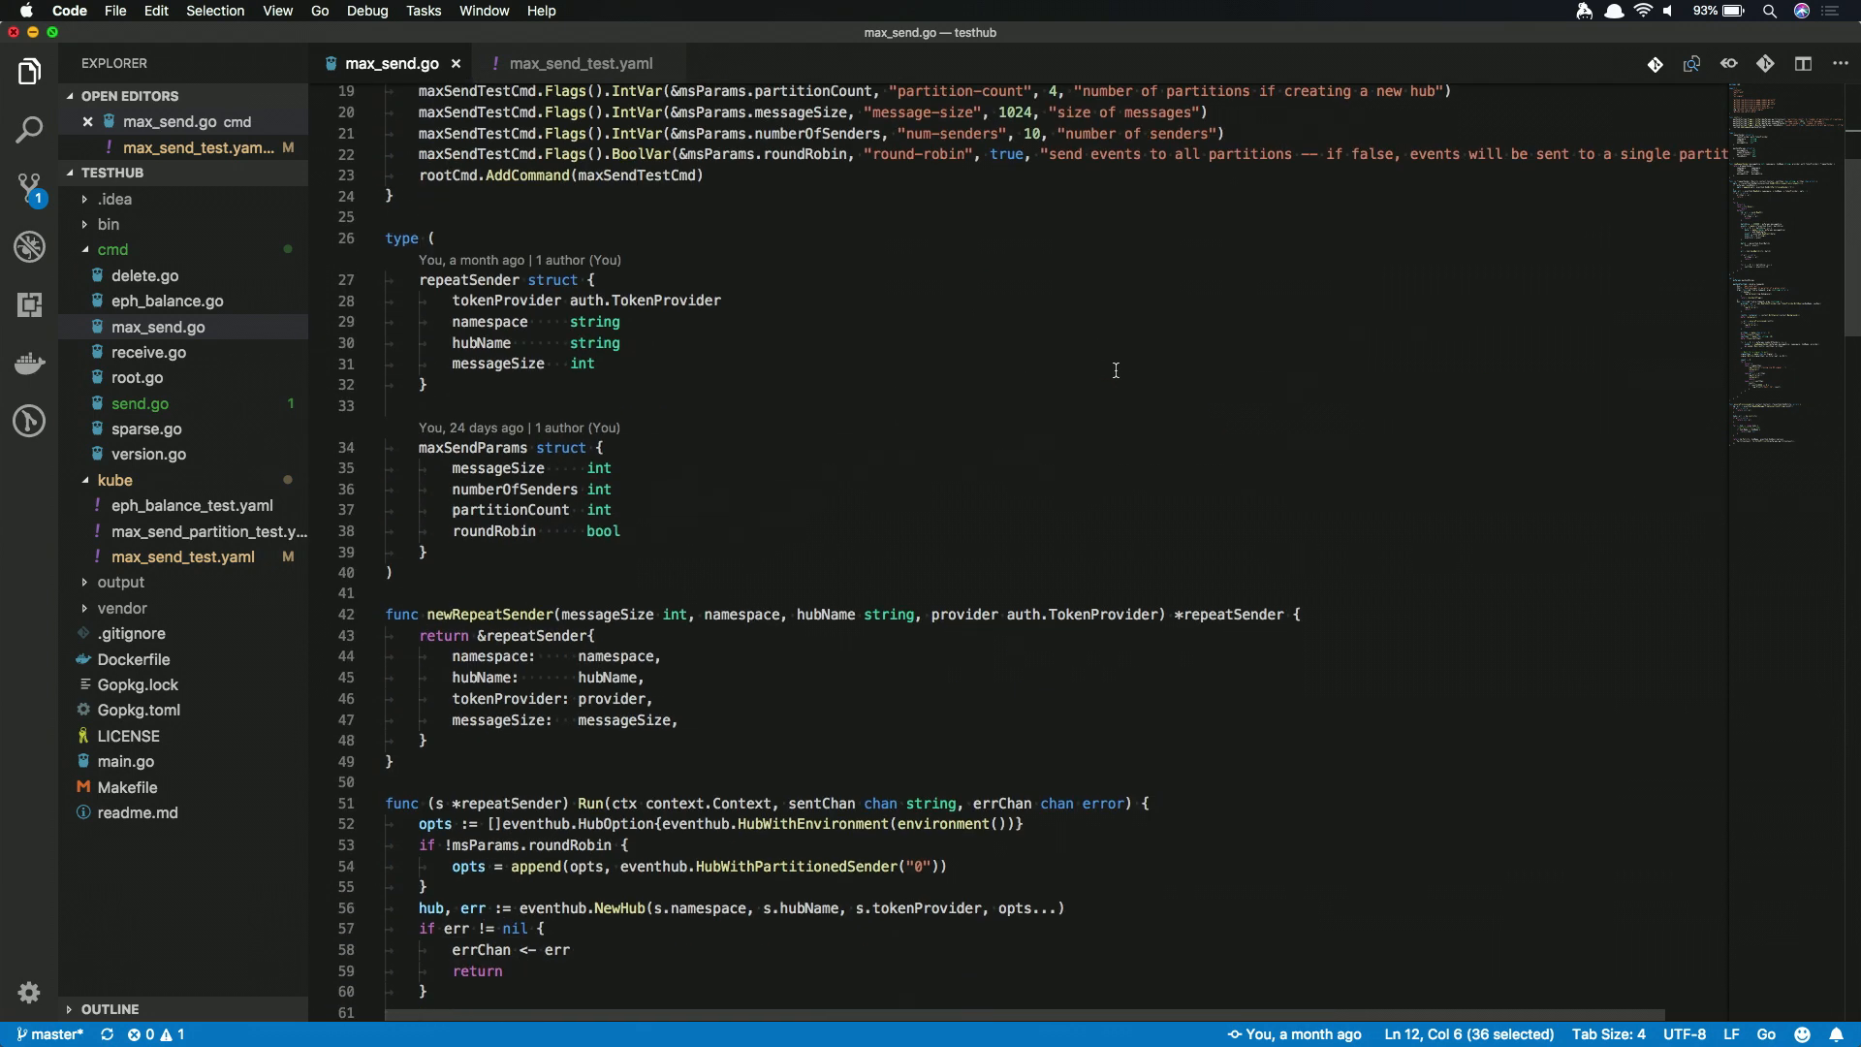
pyautogui.scroll(-3)
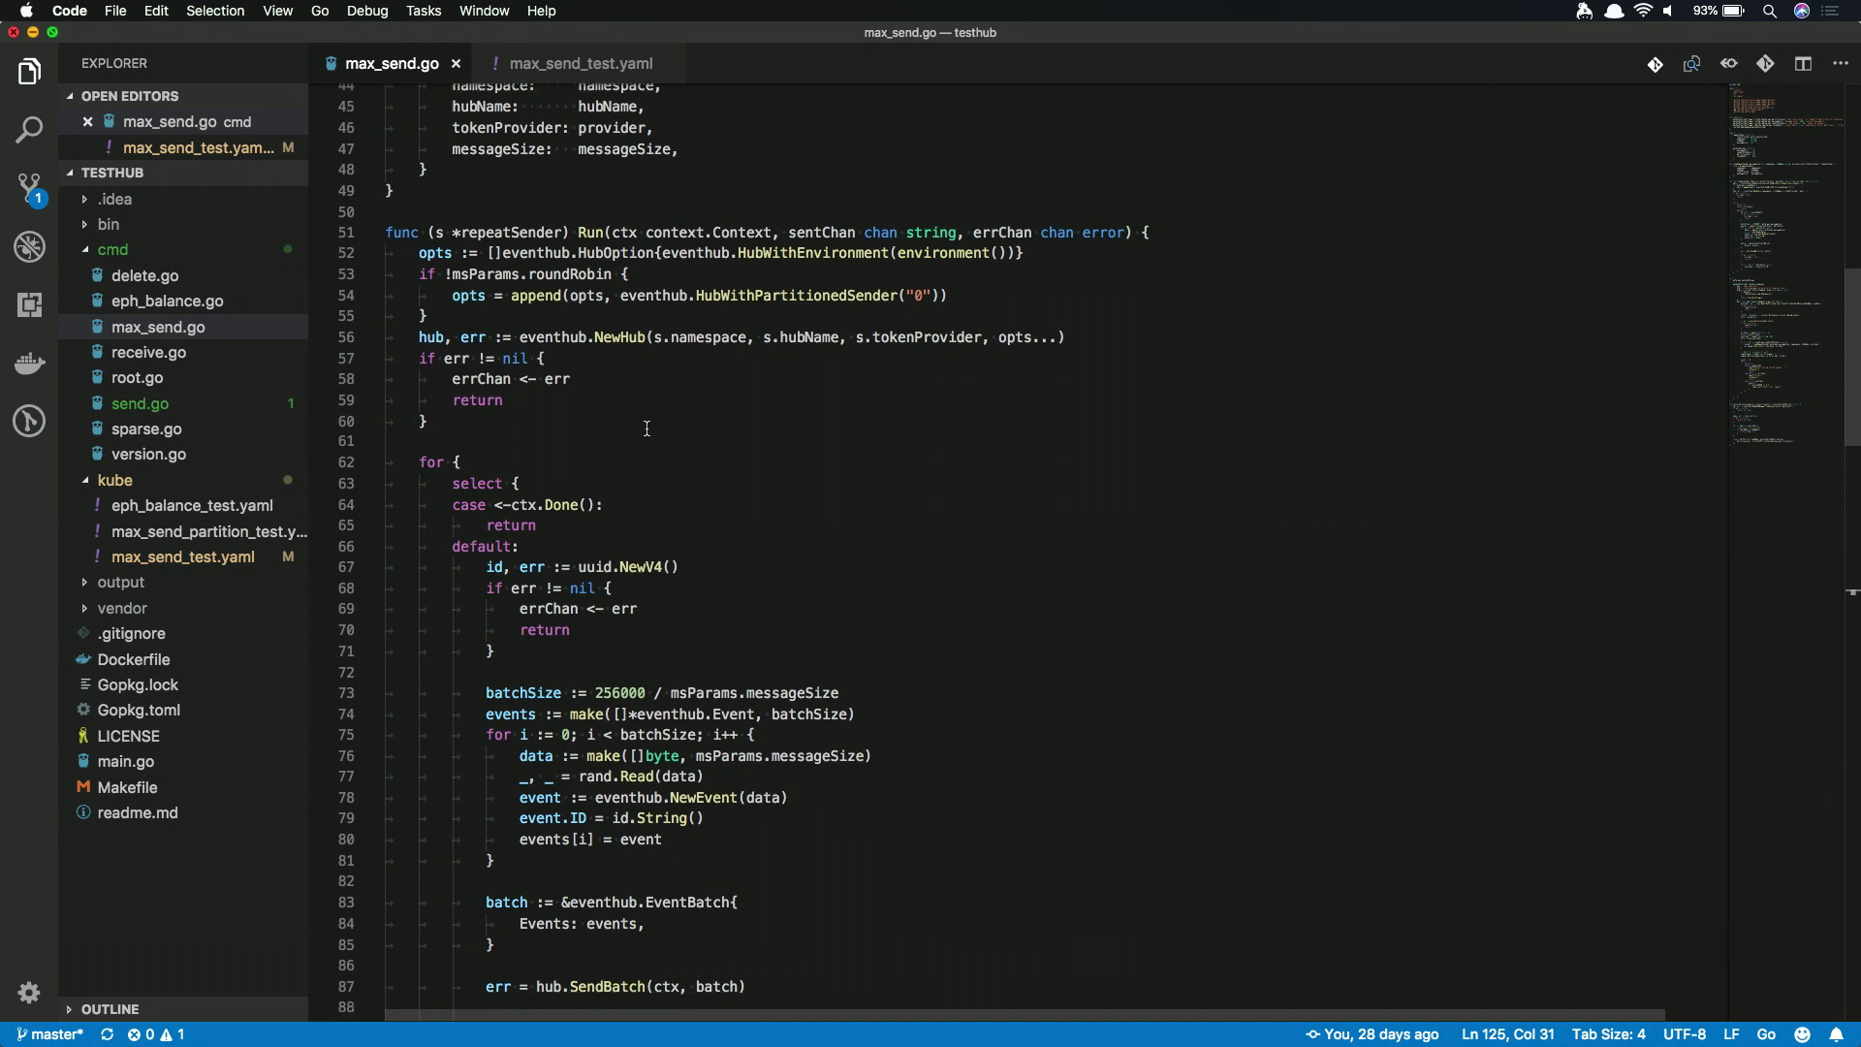